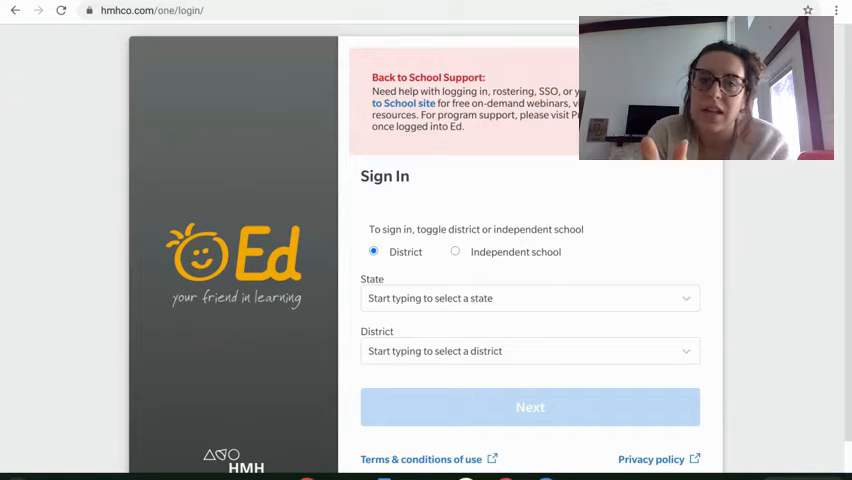
pyautogui.moveTo(564, 277)
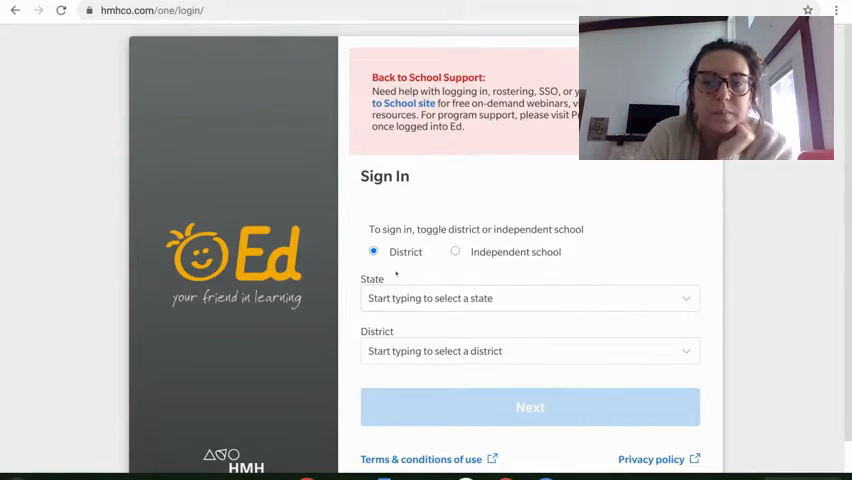
pyautogui.moveTo(426, 258)
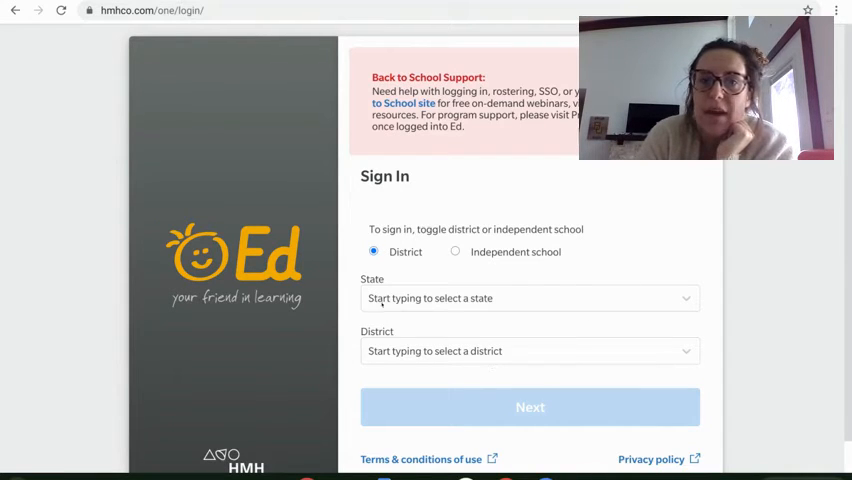
pyautogui.moveTo(474, 318)
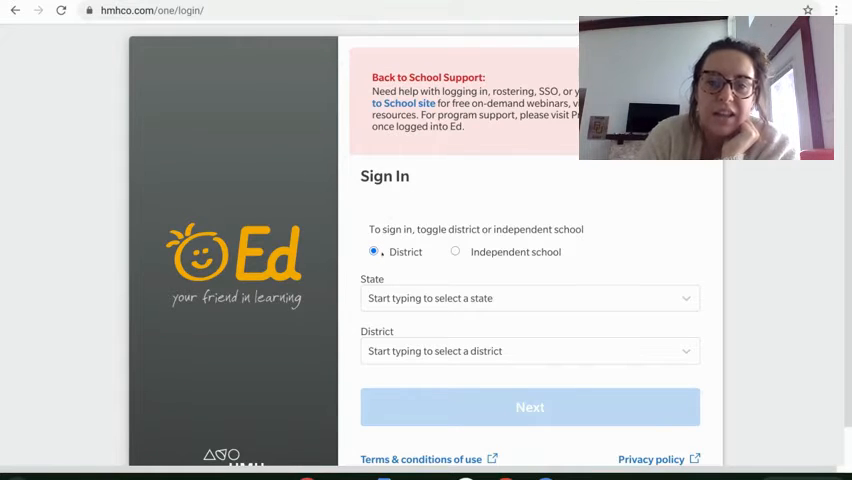
# - Select Texas and Robinson Ind School District, then continue through district sign-in
pyautogui.click(529, 298)
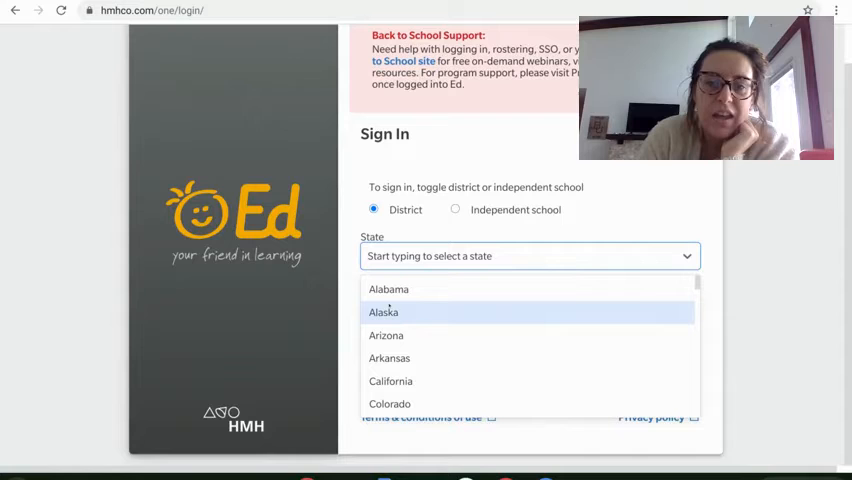
pyautogui.write('tex')
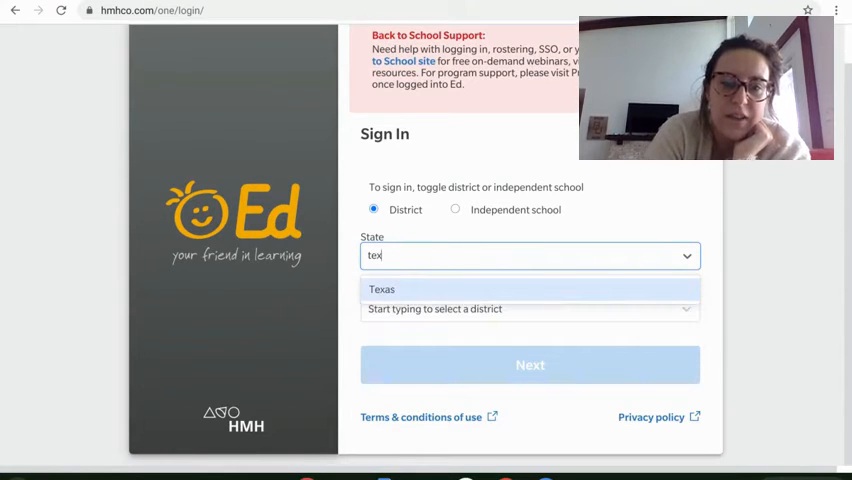
pyautogui.click(382, 289)
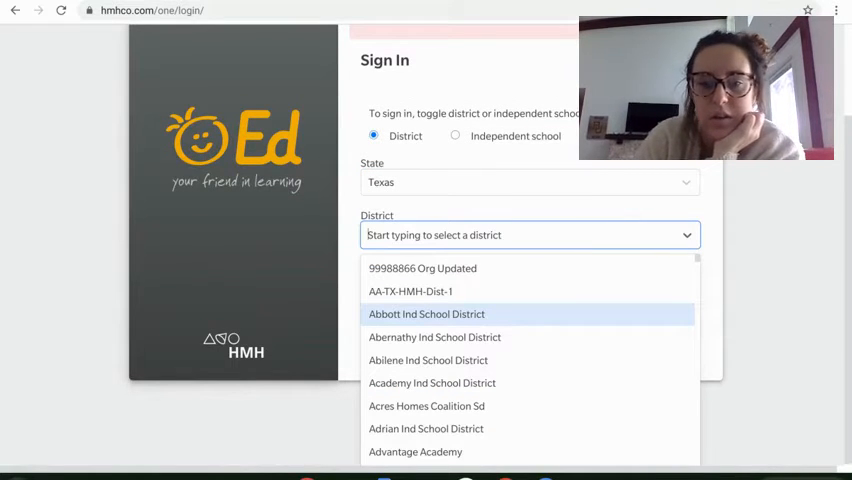
pyautogui.write('robinson')
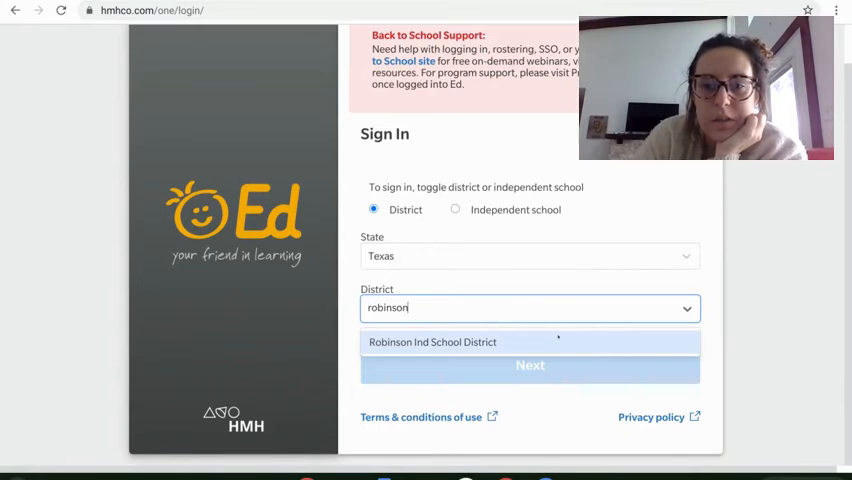
pyautogui.click(432, 342)
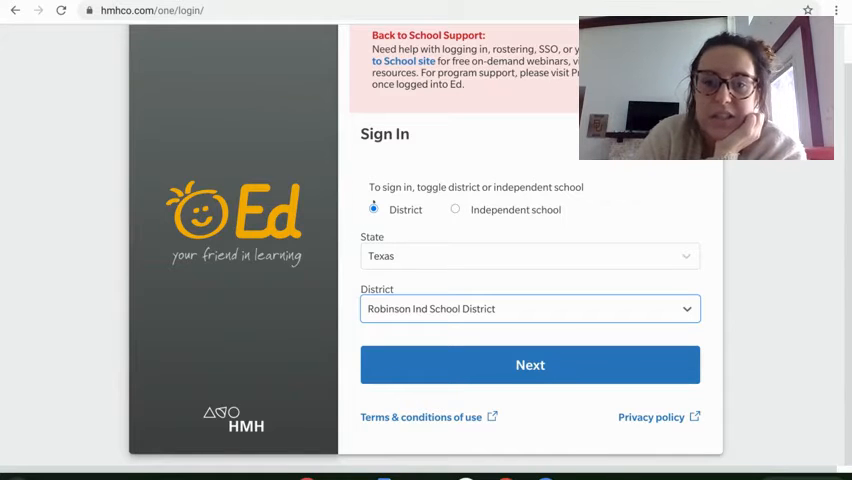
pyautogui.click(530, 364)
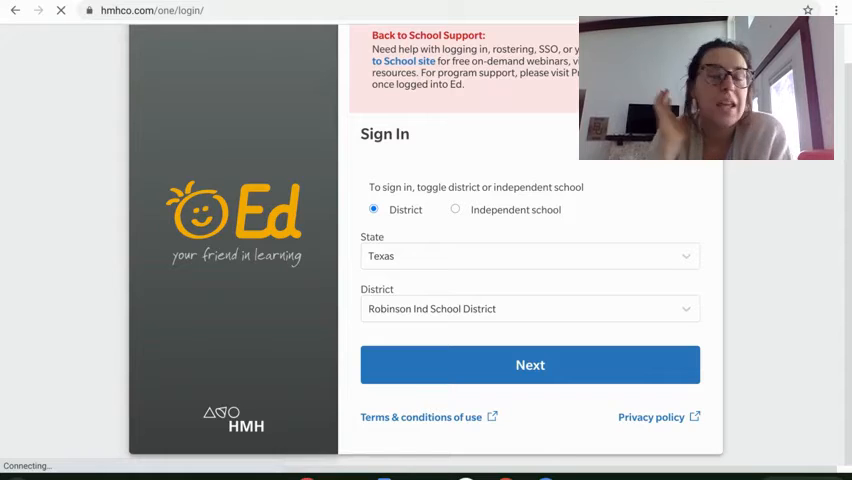
pyautogui.click(529, 364)
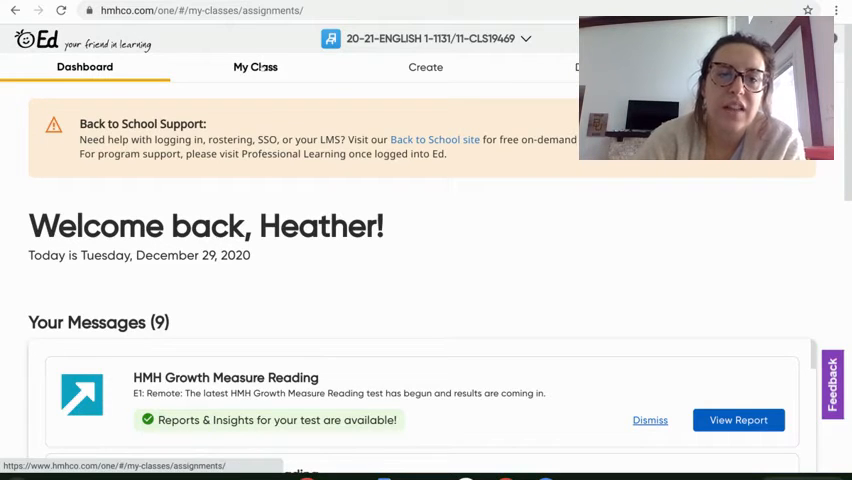
# - Switch to the Google Drive tab showing the Week 1 Goal Setting folder
pyautogui.click(255, 67)
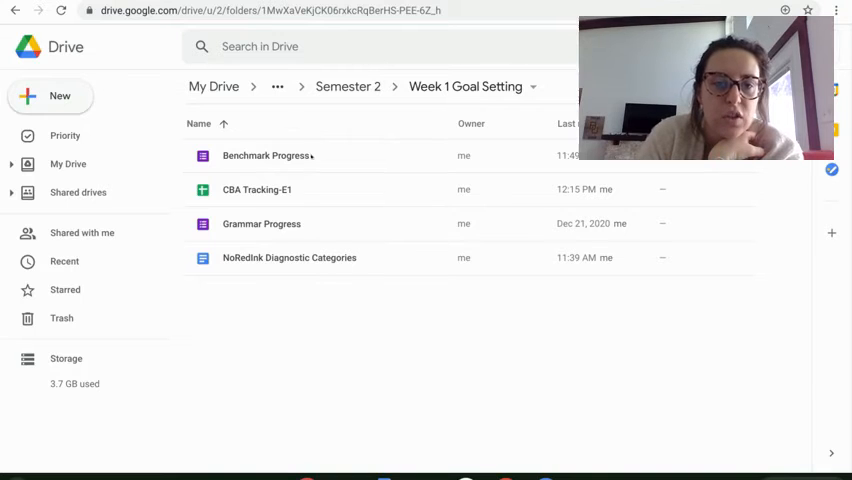
# - Open the Benchmark Progress form and scroll through its score, level and Lexile questions
pyautogui.doubleClick(264, 155)
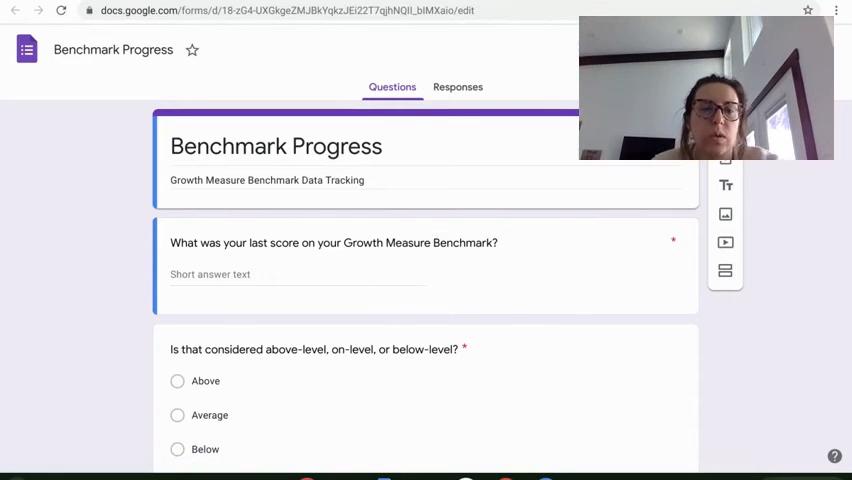
pyautogui.scroll(-3)
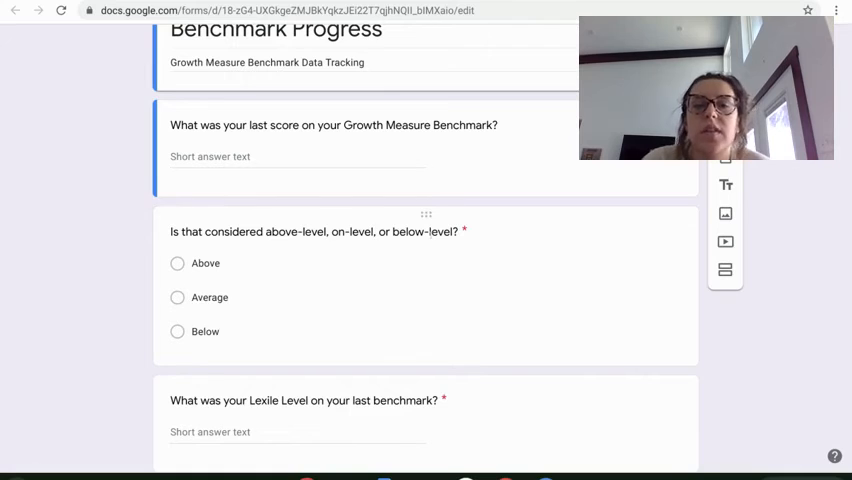
pyautogui.scroll(-3)
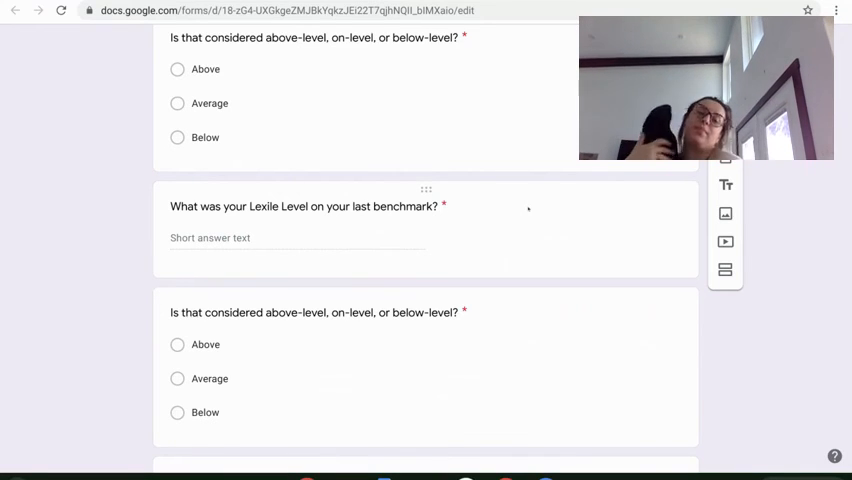
pyautogui.scroll(-3)
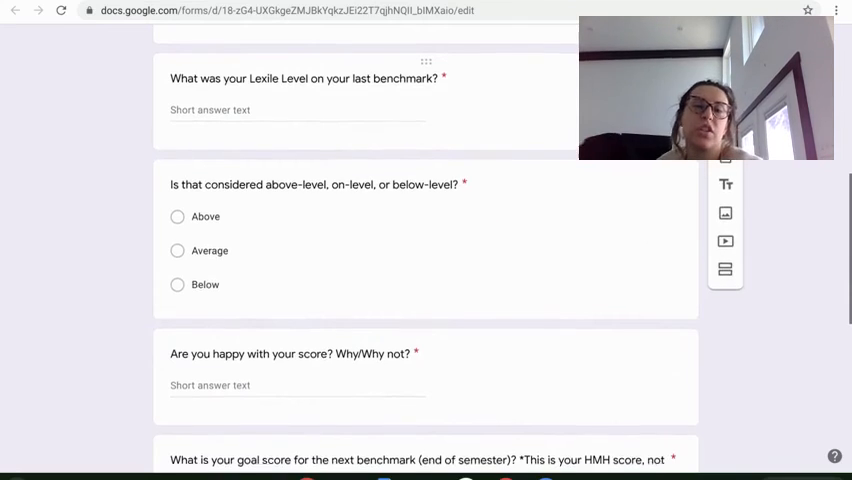
pyautogui.scroll(-3)
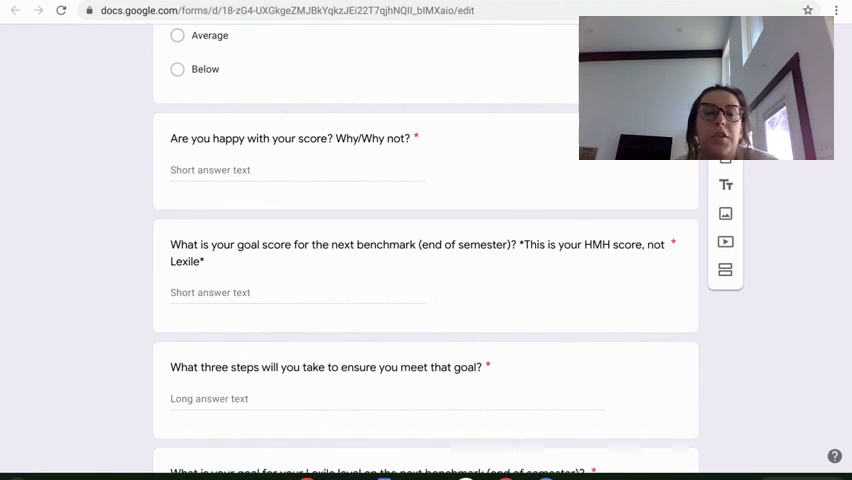
pyautogui.scroll(-3)
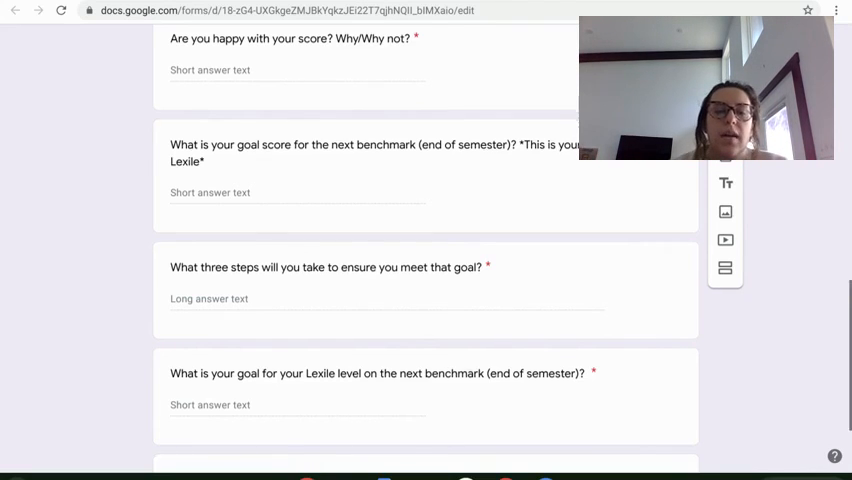
pyautogui.scroll(-3)
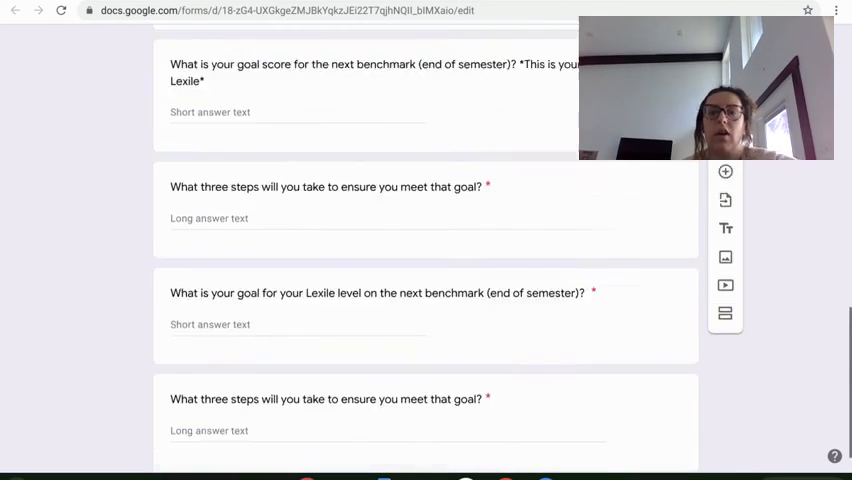
pyautogui.scroll(3)
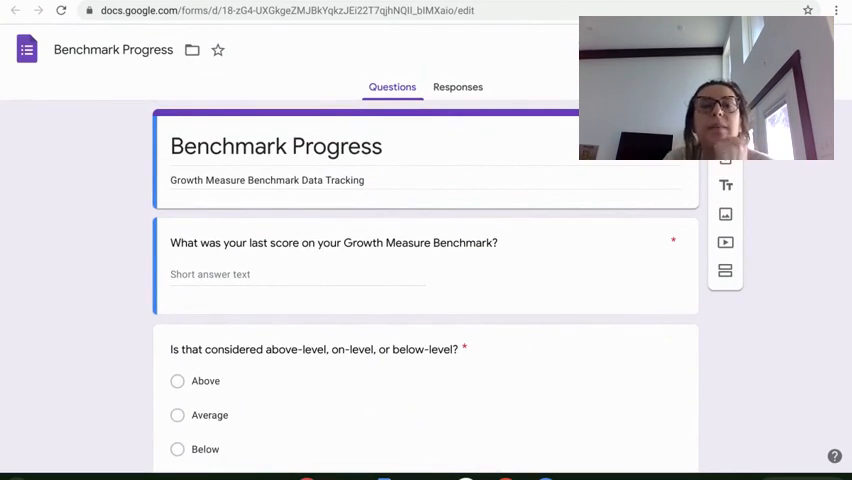